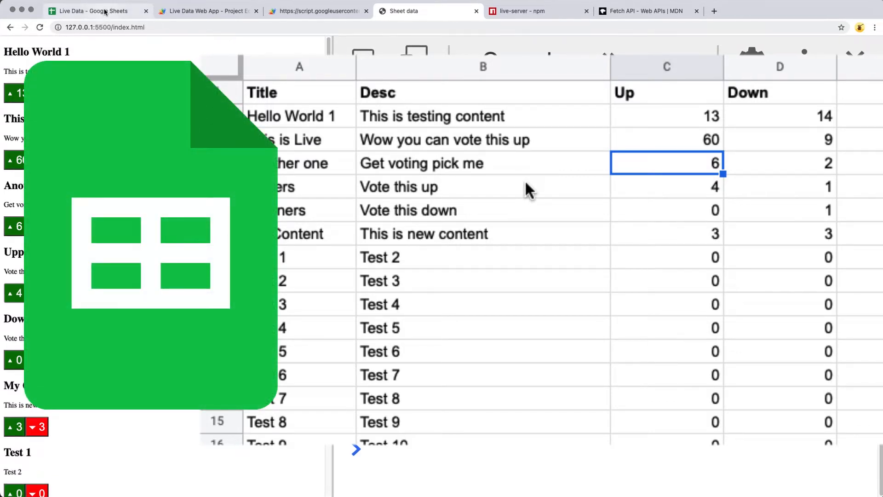
{"action": "left_click", "coordinate": [425, 11]}
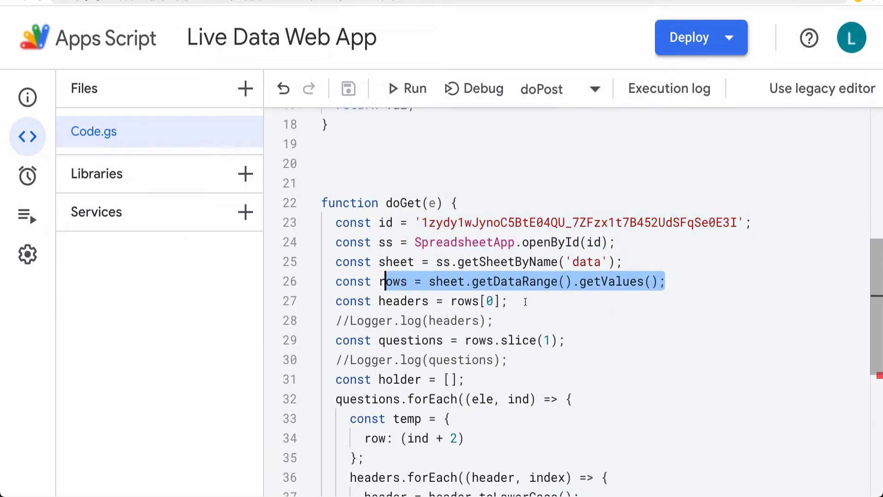
{"action": "scroll", "scroll_direction": "down", "scroll_amount": 3}
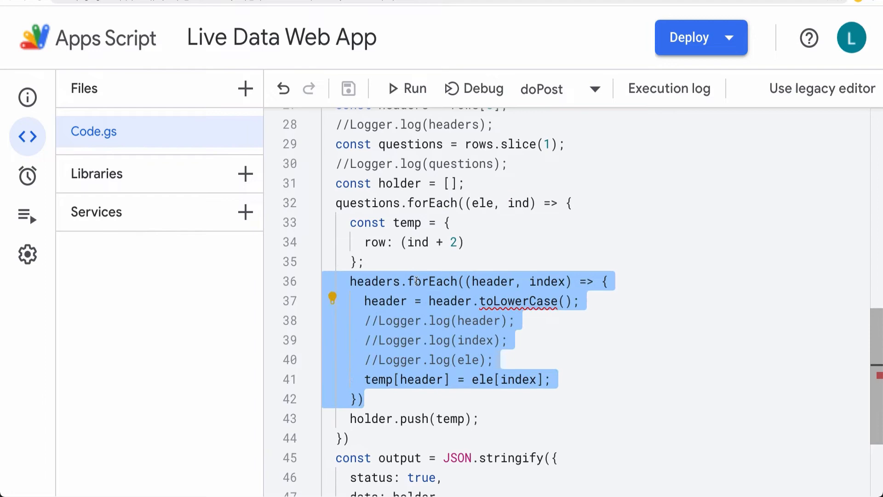
{"action": "scroll", "scroll_direction": "down", "scroll_amount": 3}
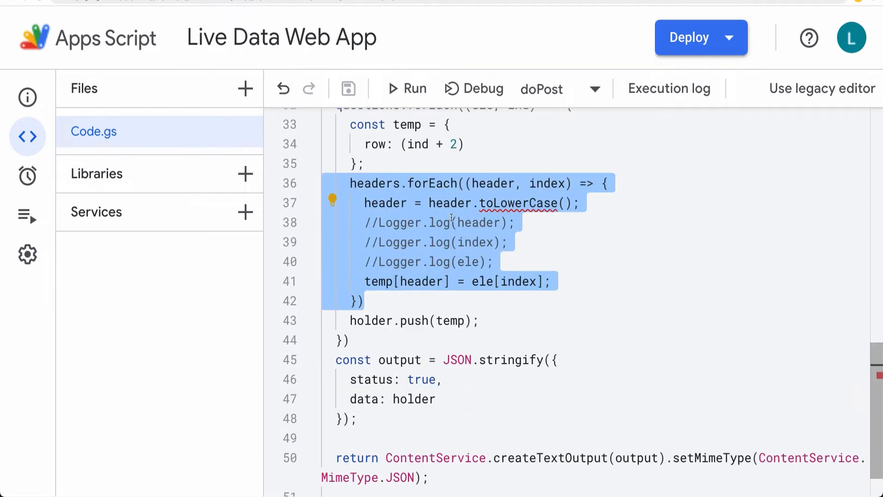